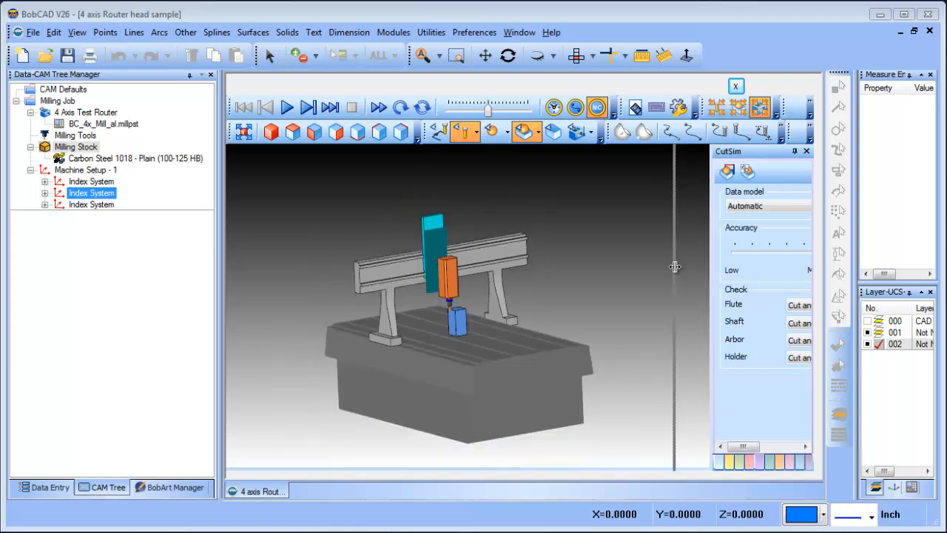
In Axis Control, jog the router head to Z 18.189 and tilt it to B 8.856.
click(786, 462)
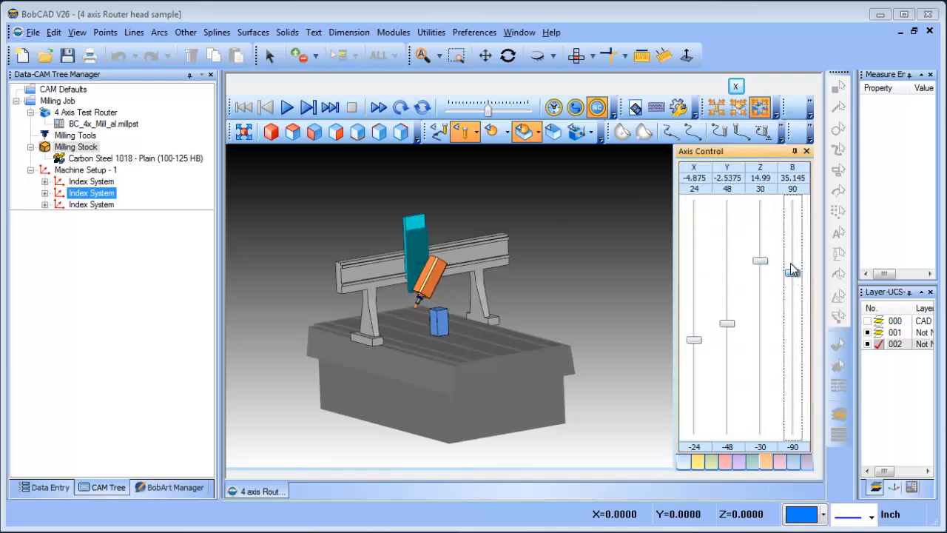
drag(792, 270, 792, 260)
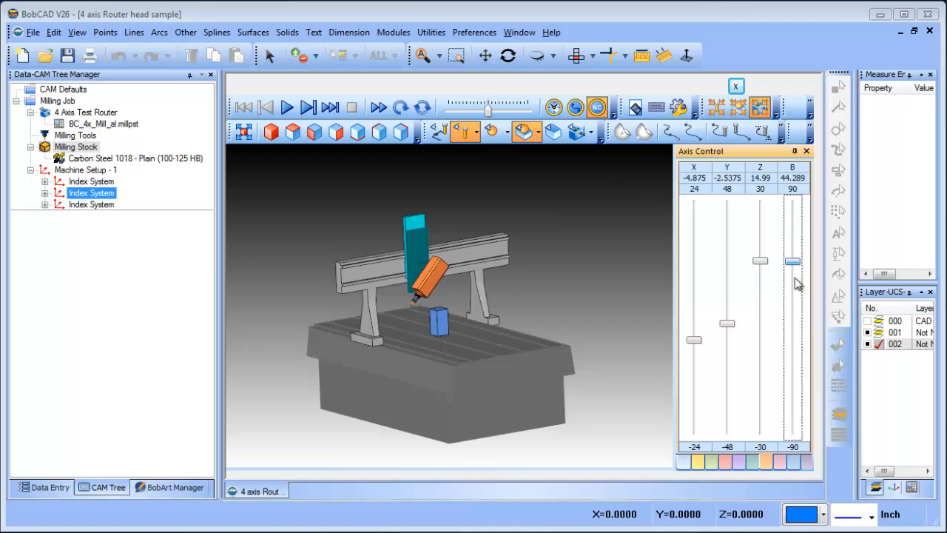
drag(793, 260, 793, 302)
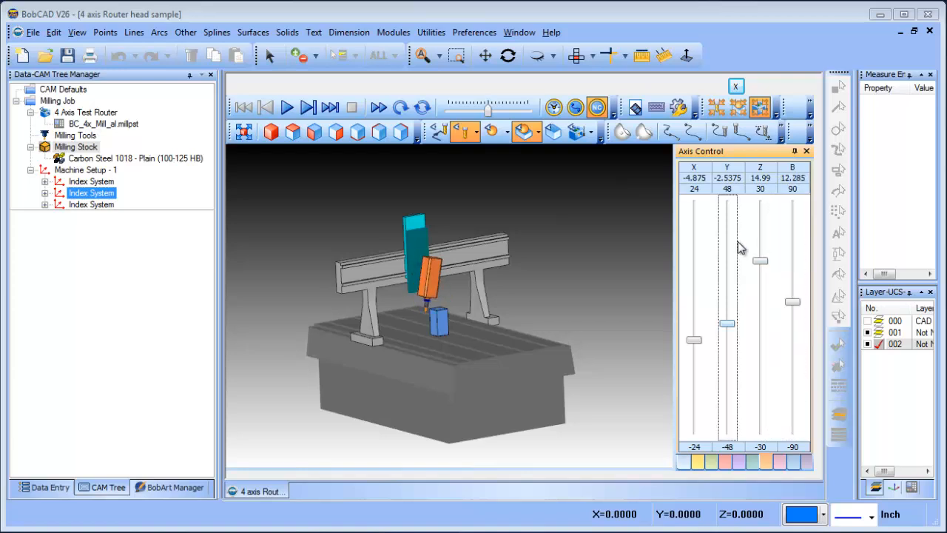
drag(761, 261, 760, 307)
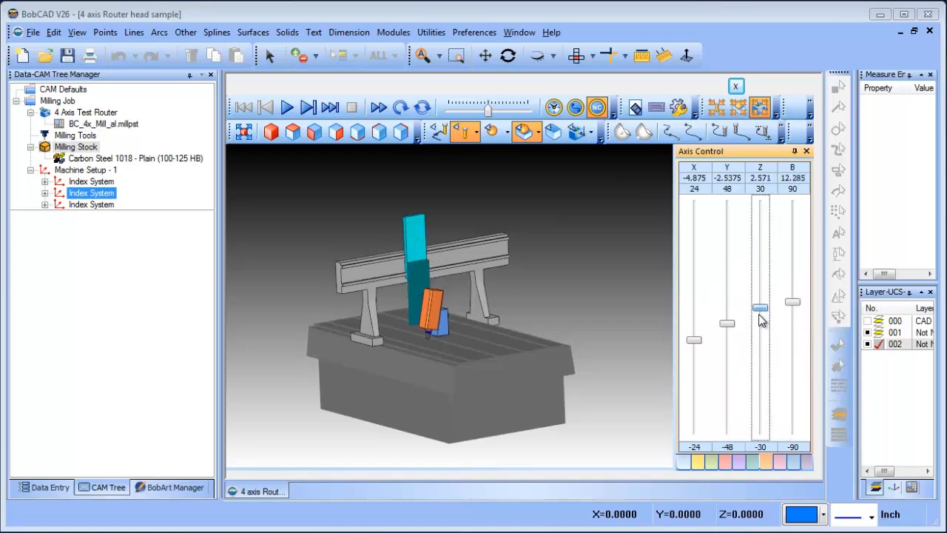
drag(760, 307, 760, 256)
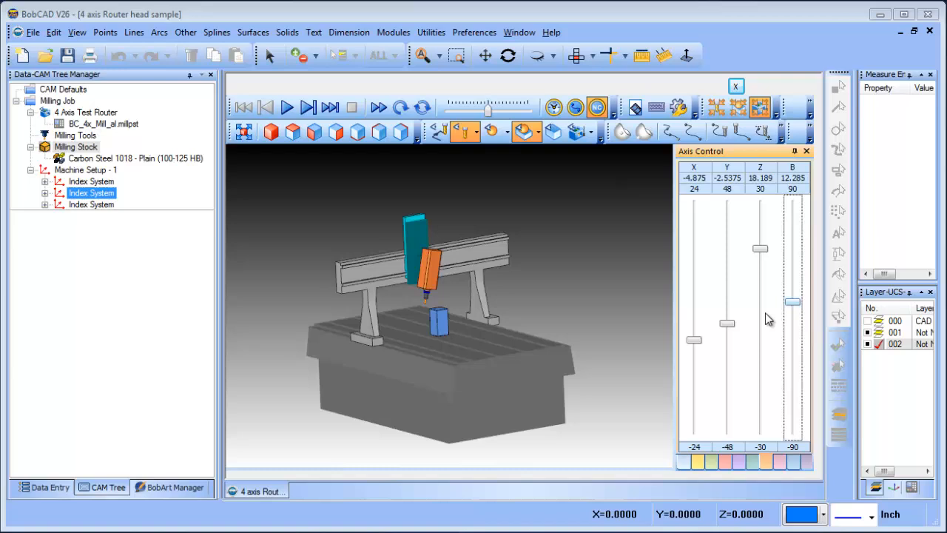
drag(793, 302, 793, 315)
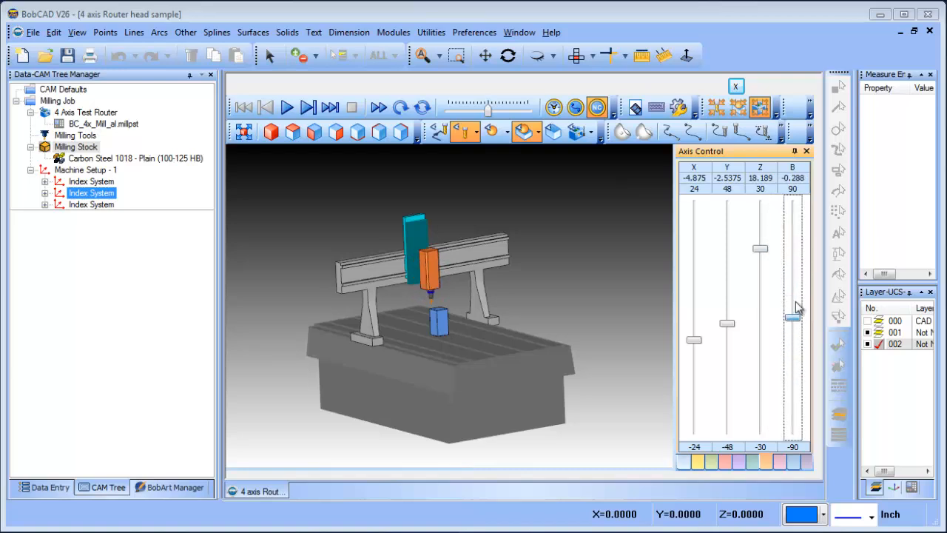
drag(791, 314, 791, 302)
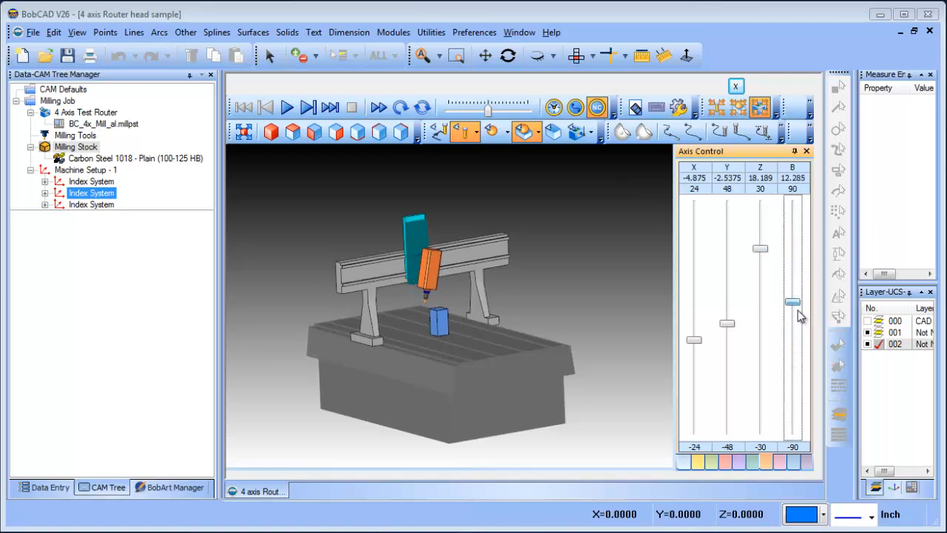
drag(793, 302, 793, 306)
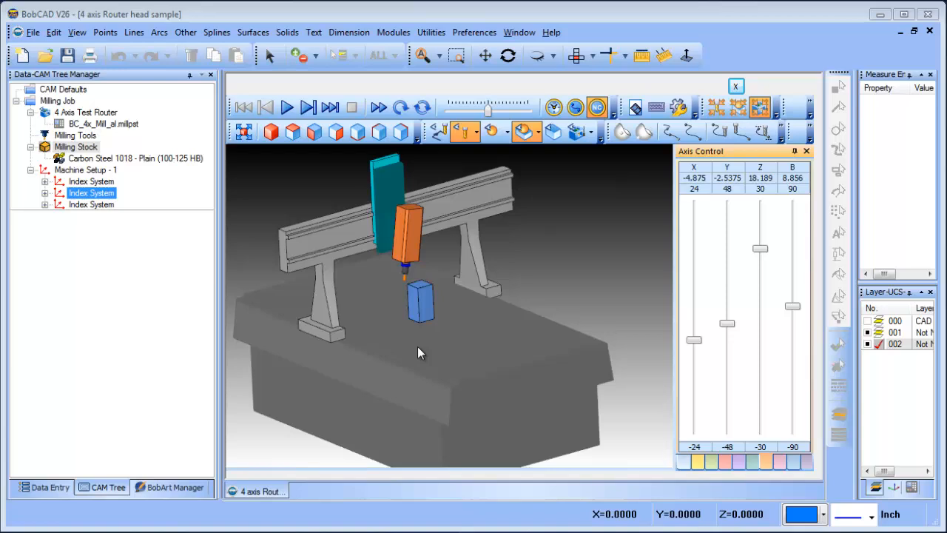
mouse_move(381, 290)
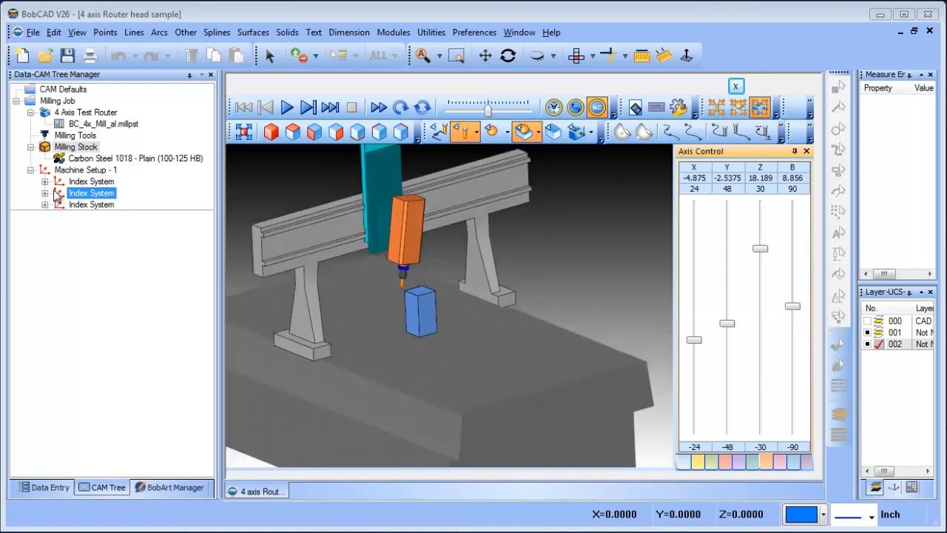
click(85, 170)
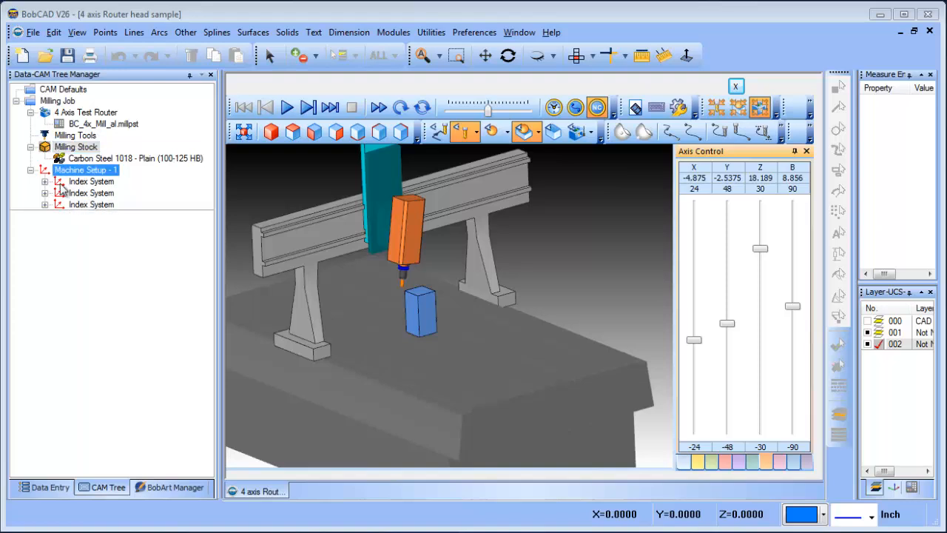
click(45, 182)
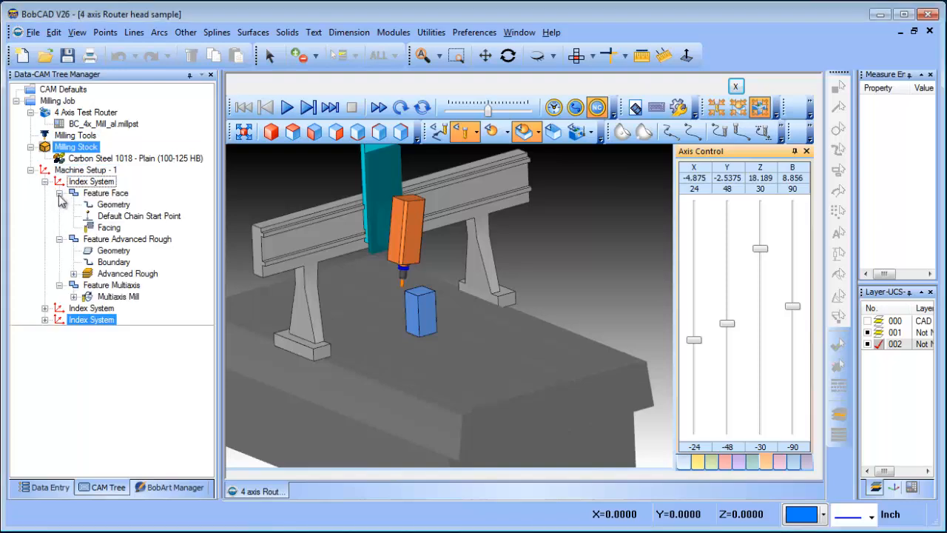
click(59, 193)
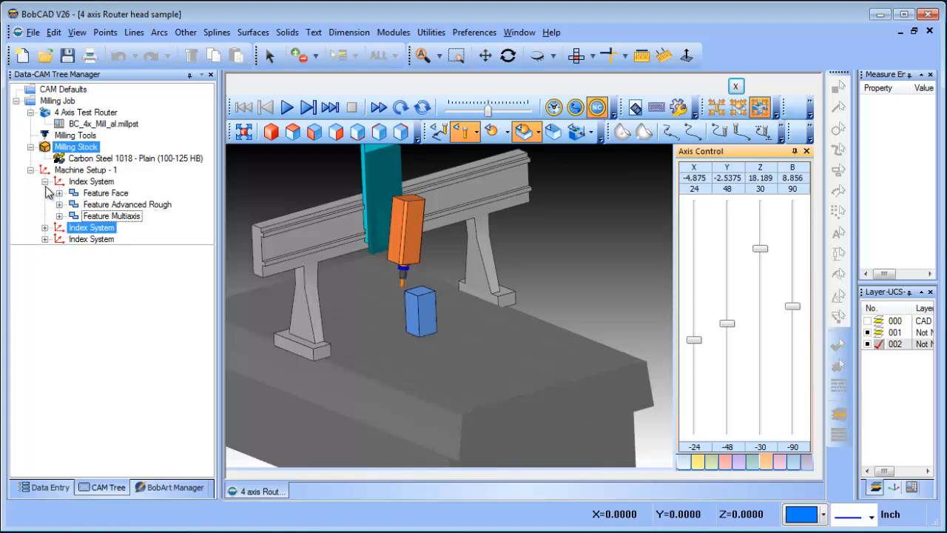
click(91, 181)
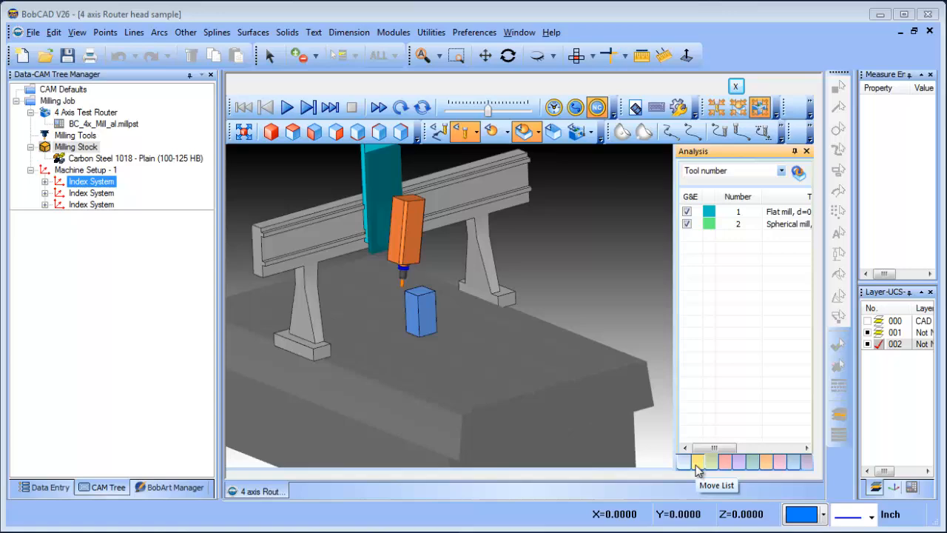
In the Move List, run the simulation, pause during Advanced Rough, hide the stock, then resume.
click(698, 462)
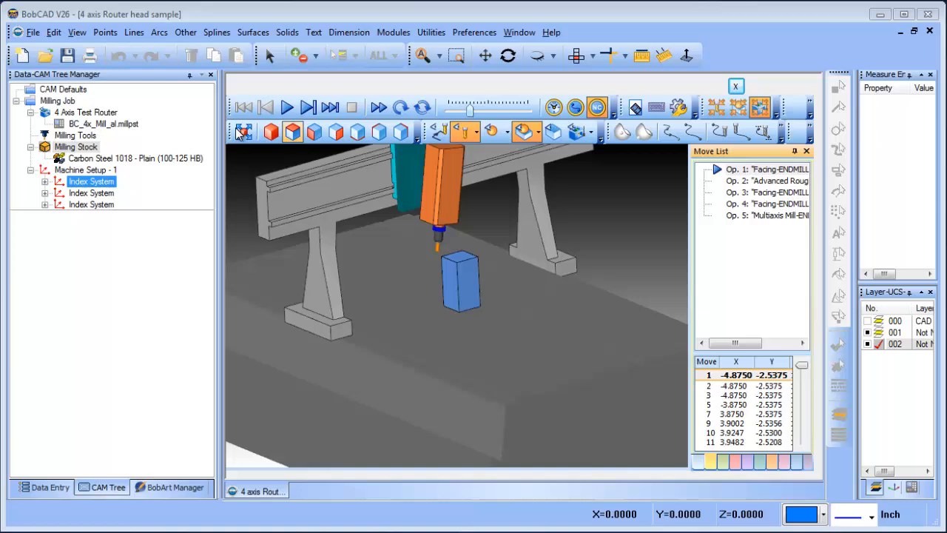
click(286, 107)
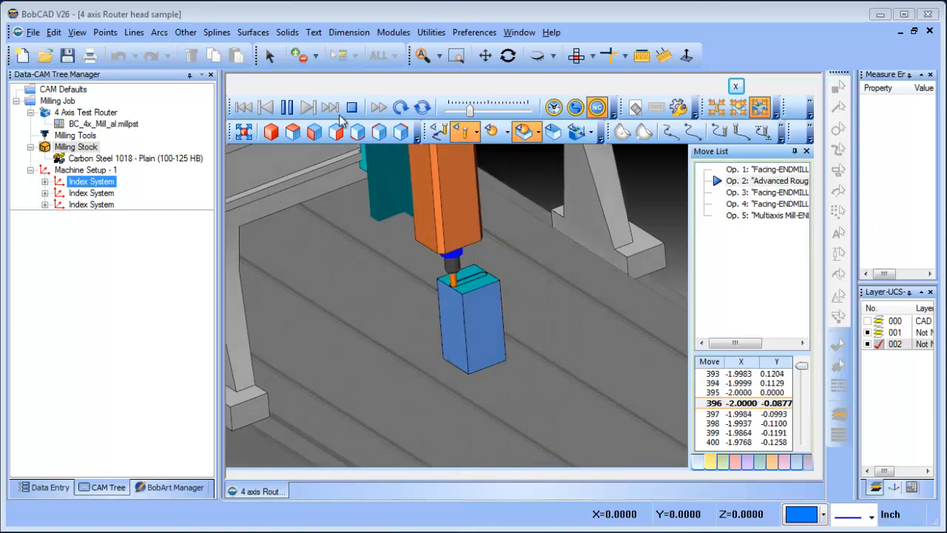
click(287, 107)
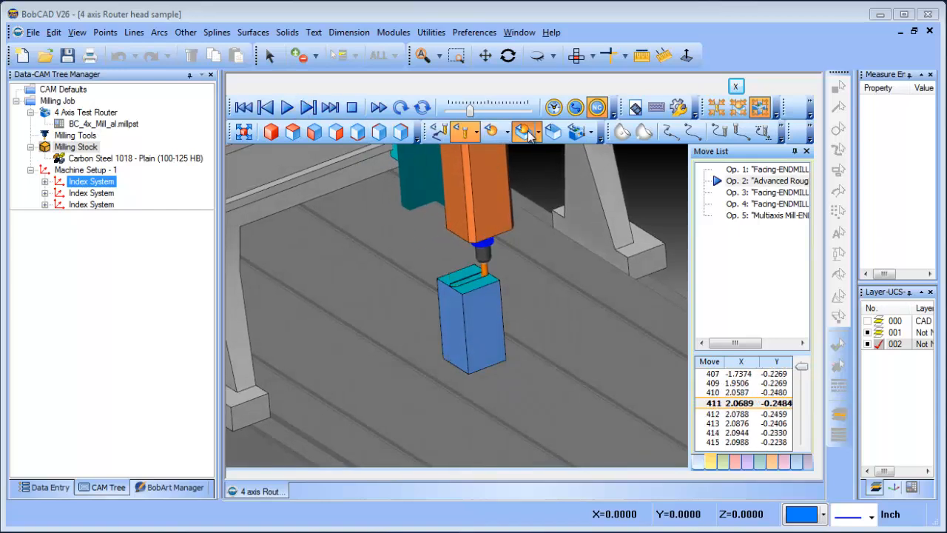
click(525, 131)
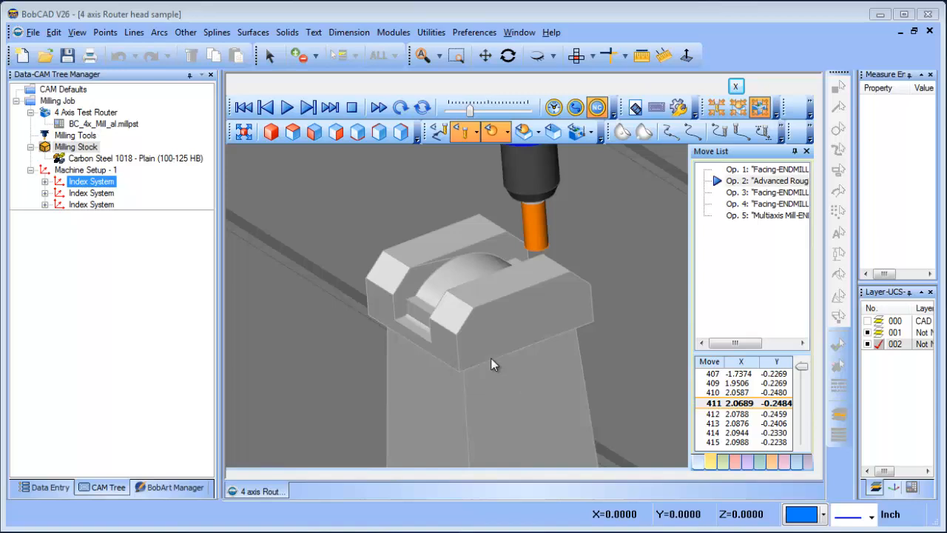
mouse_move(498, 306)
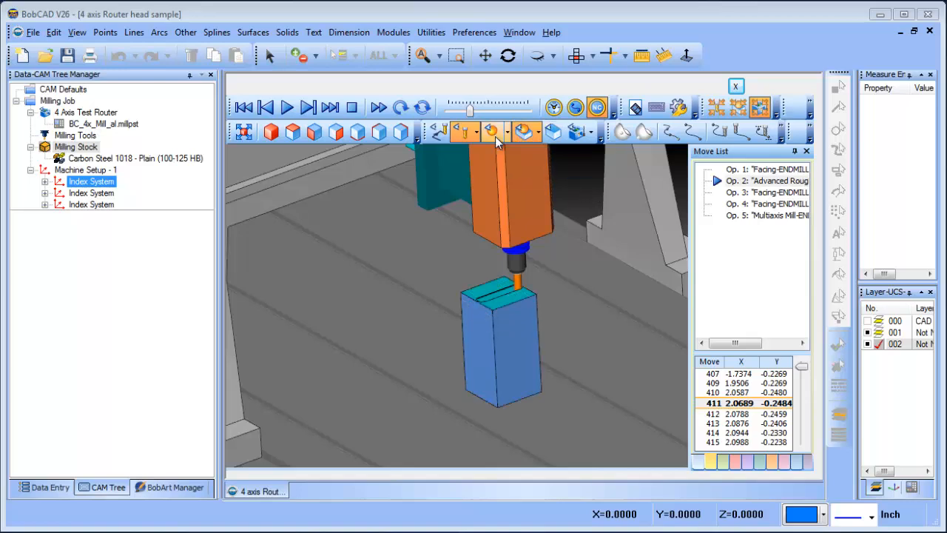
click(287, 107)
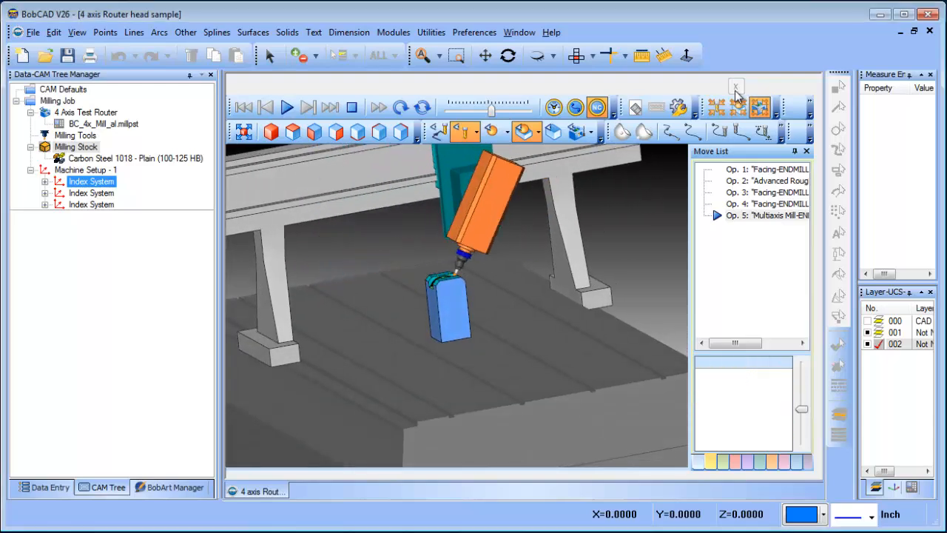
Replace the BC_4x_Mill_al post processor with BC_4x_Mill.MILLPST.
right_click(58, 100)
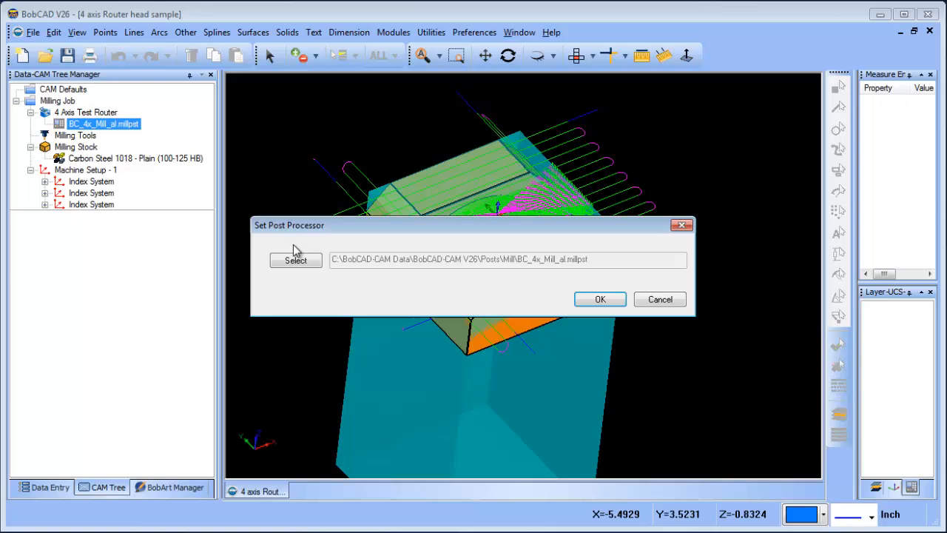
click(295, 259)
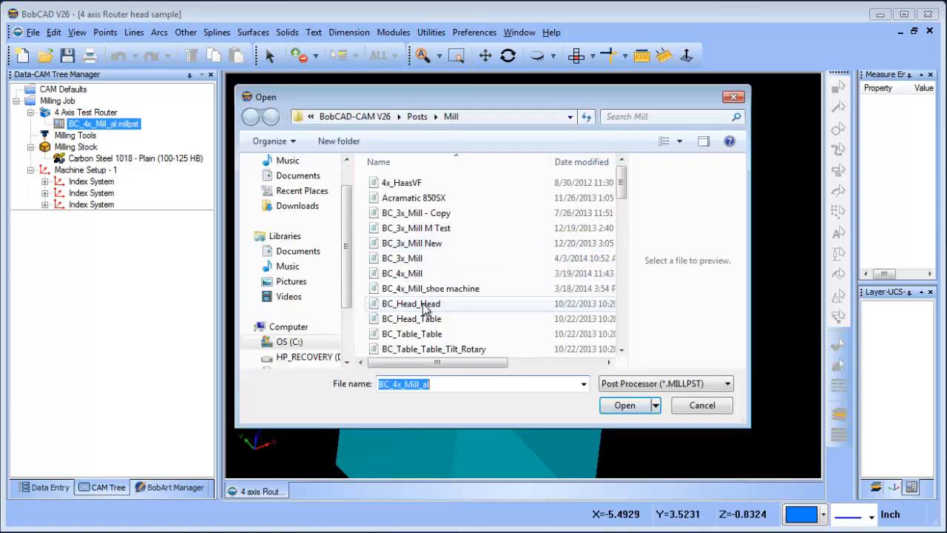
click(402, 273)
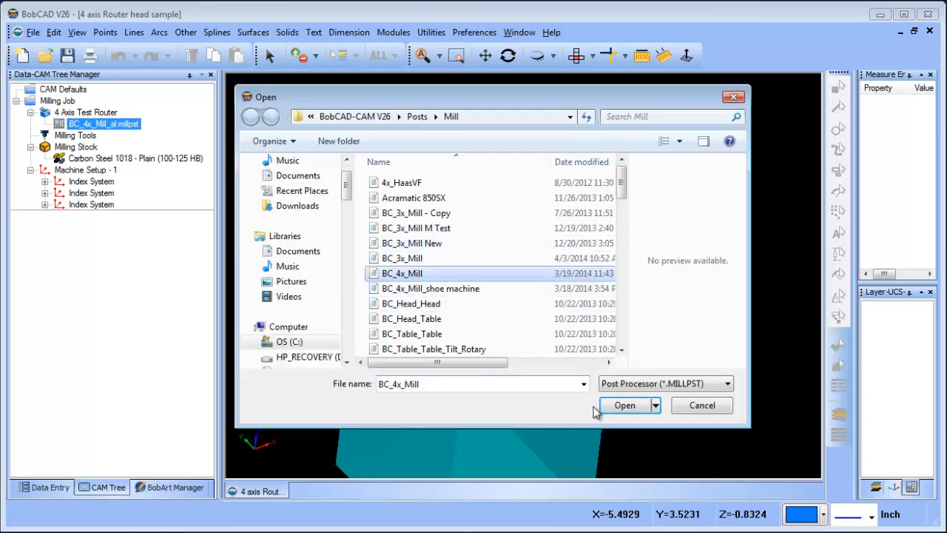
click(624, 404)
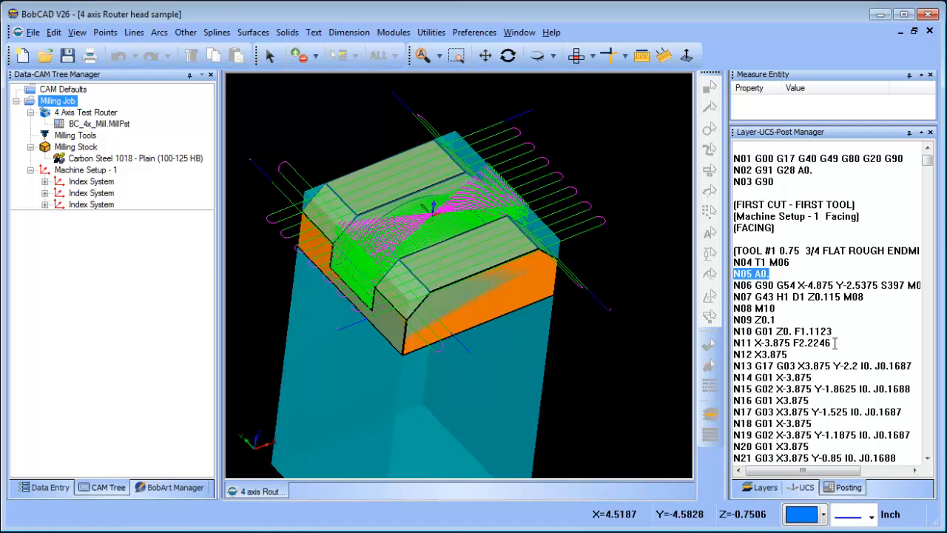
Scroll the posted G-code from the facing section down to the multiaxis mill A-axis moves.
scroll(down, 3)
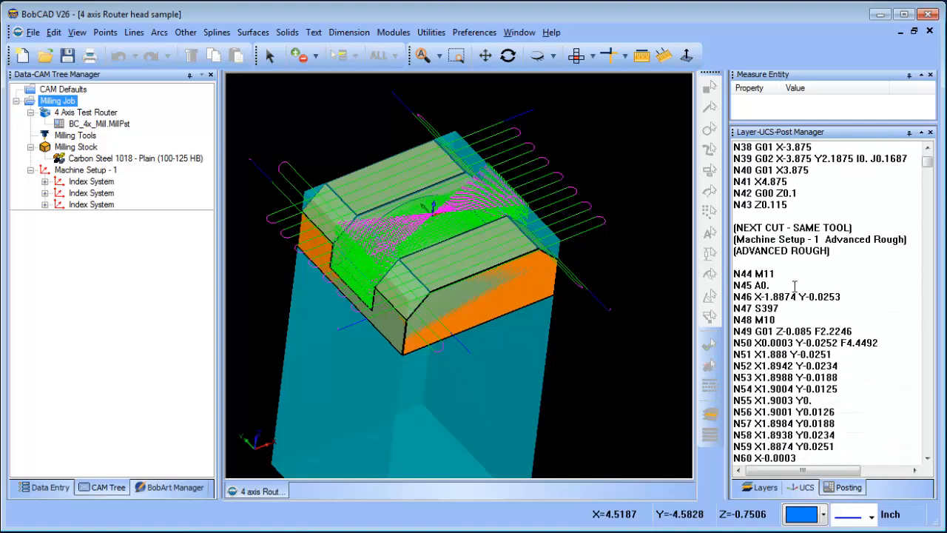
scroll(down, 3)
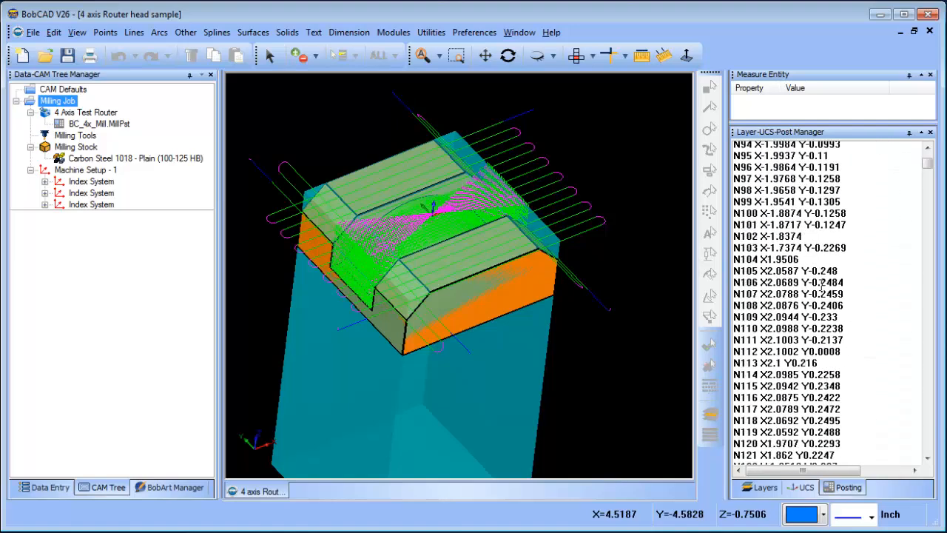
scroll(down, 3)
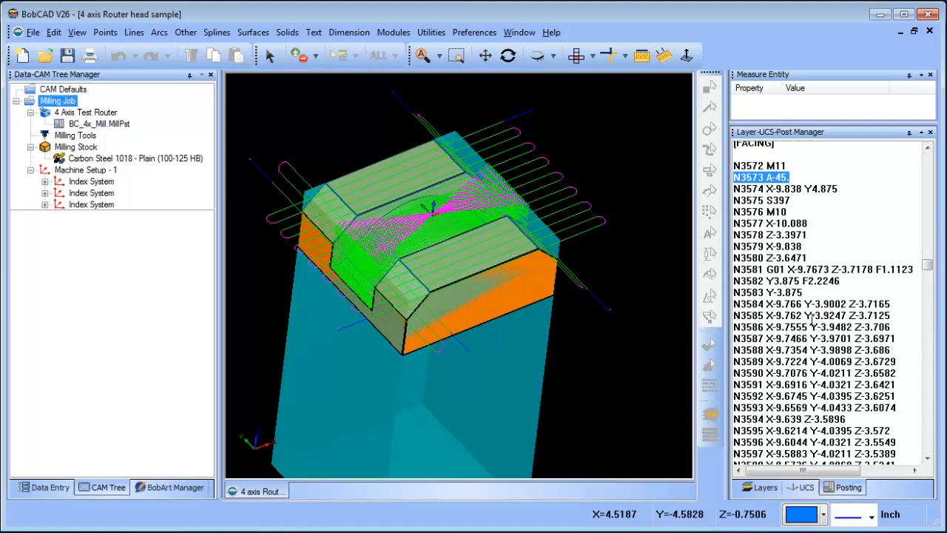
scroll(down, 3)
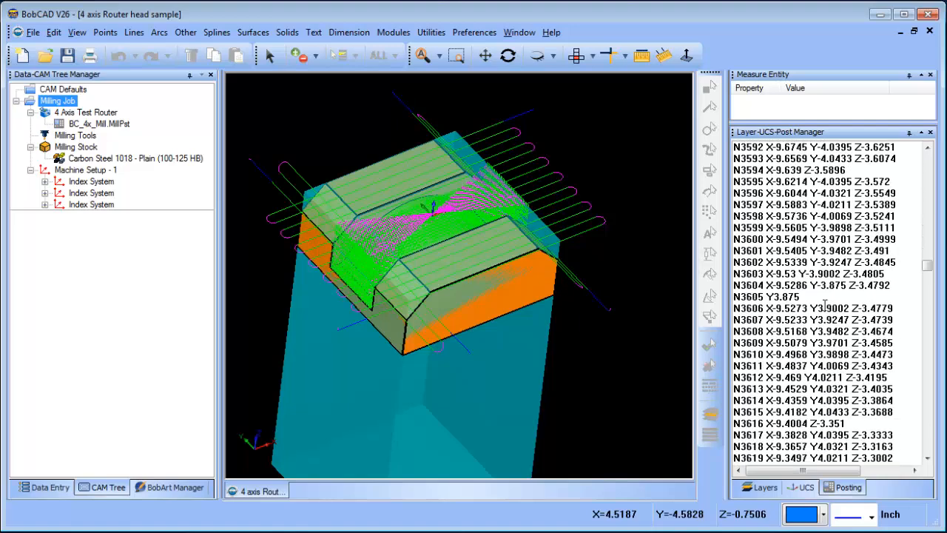
scroll(down, 3)
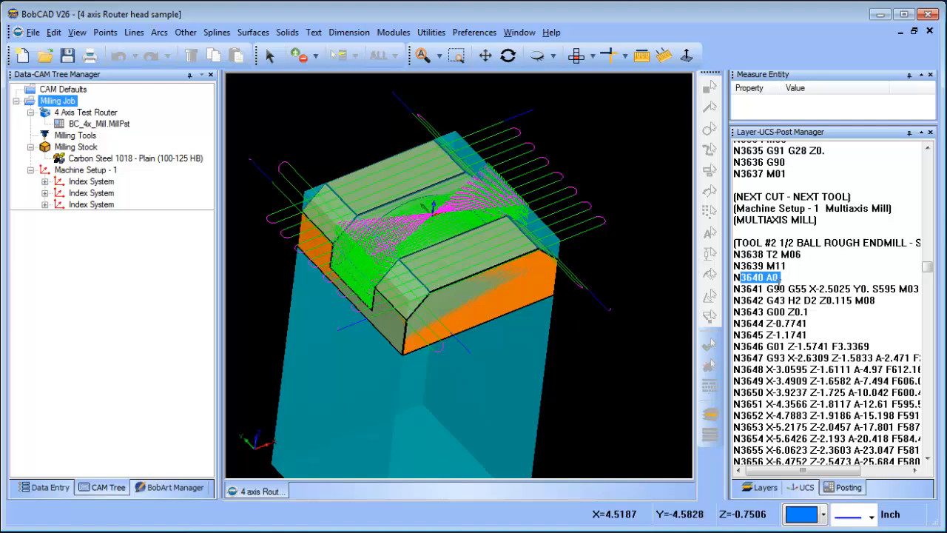
scroll(down, 3)
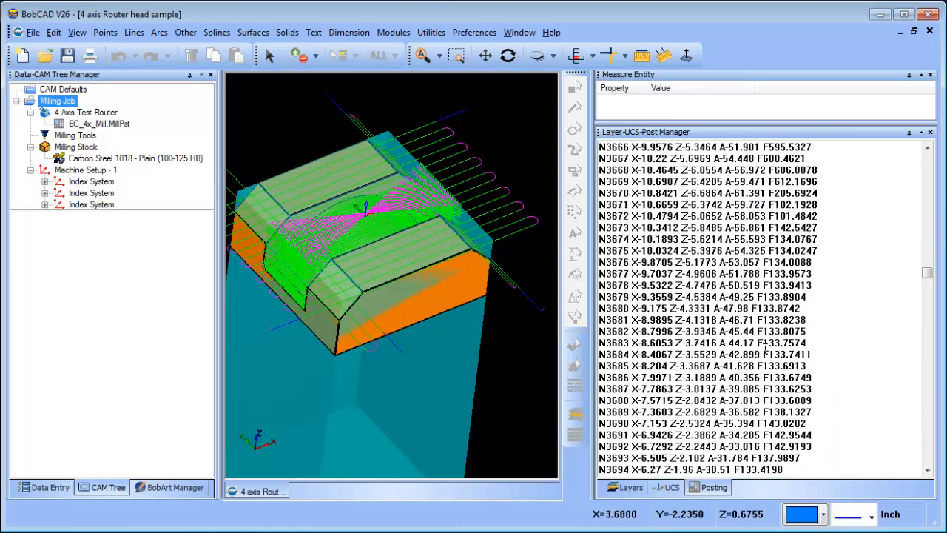
scroll(down, 3)
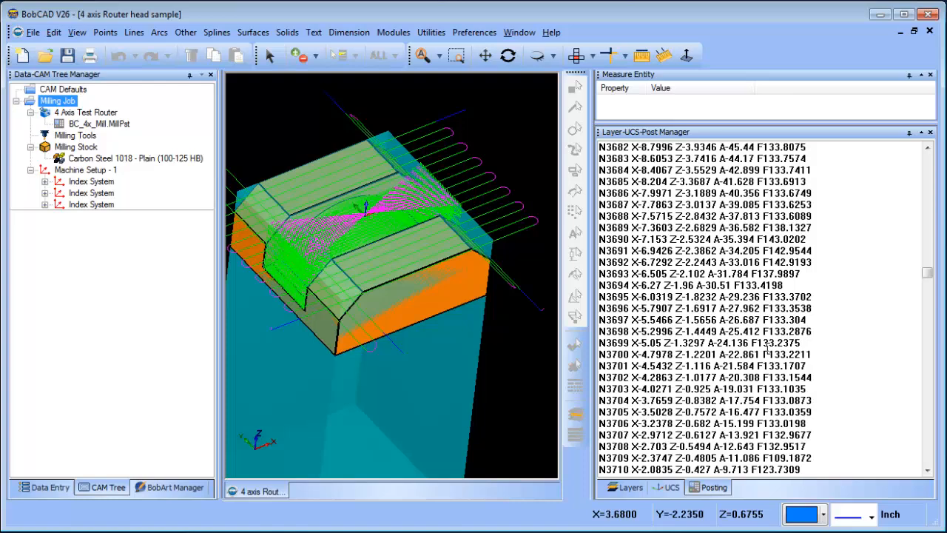
scroll(down, 3)
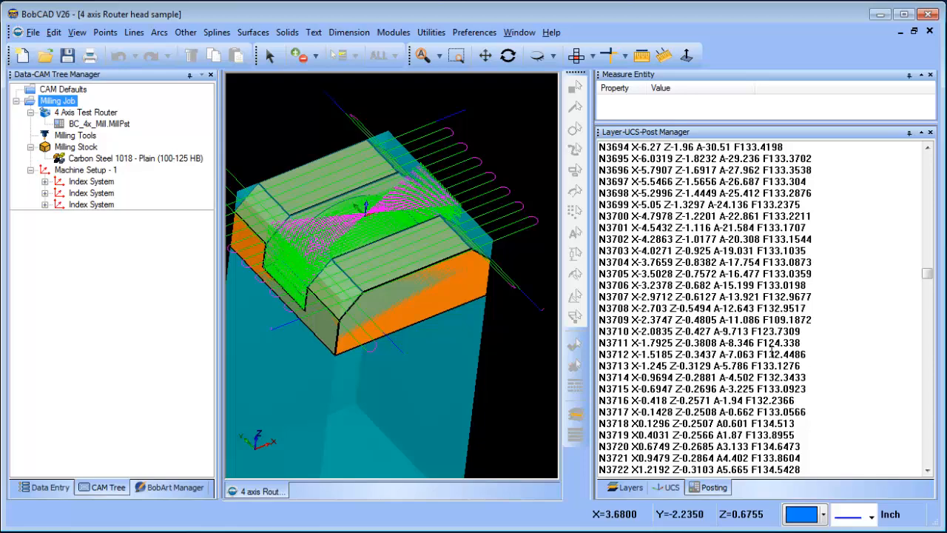
scroll(down, 3)
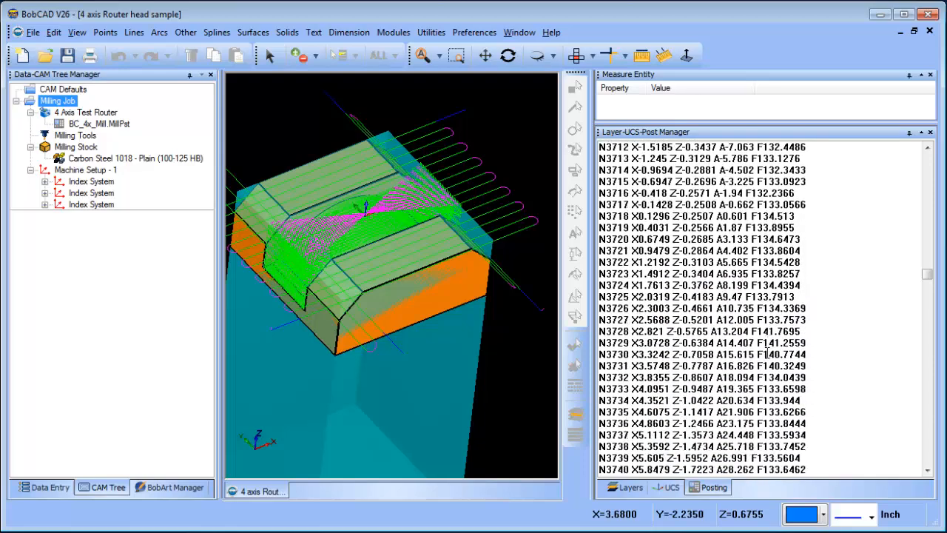
scroll(down, 3)
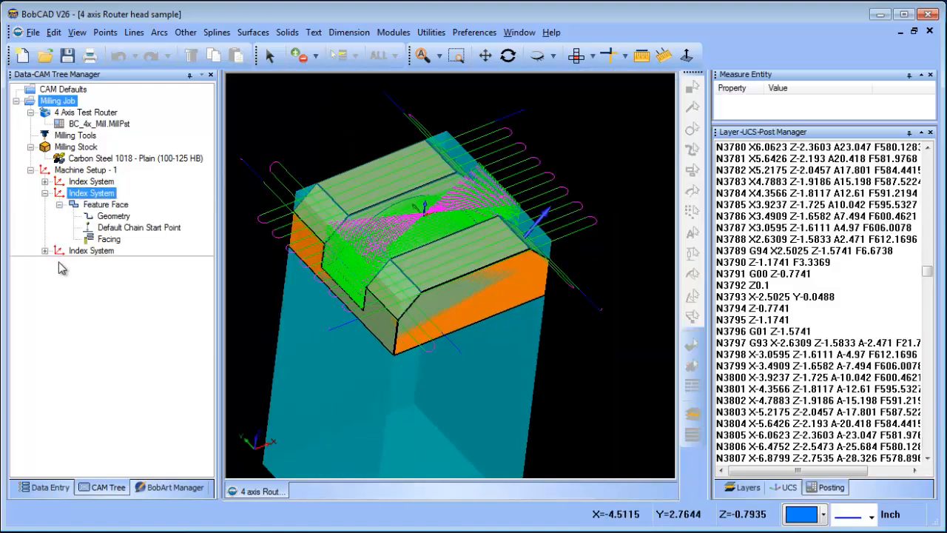
Expand the first Index System and bring up the Feature Multiaxis context menu.
click(45, 182)
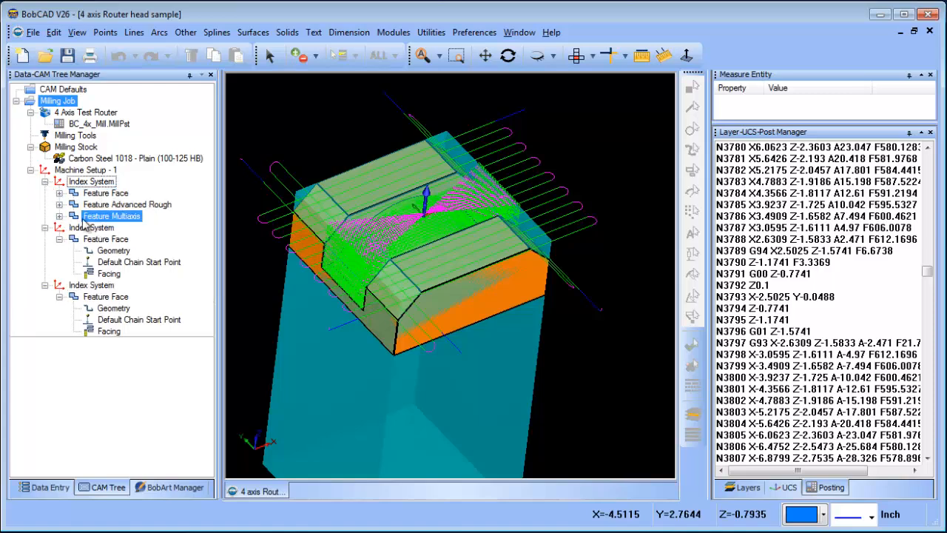
right_click(111, 216)
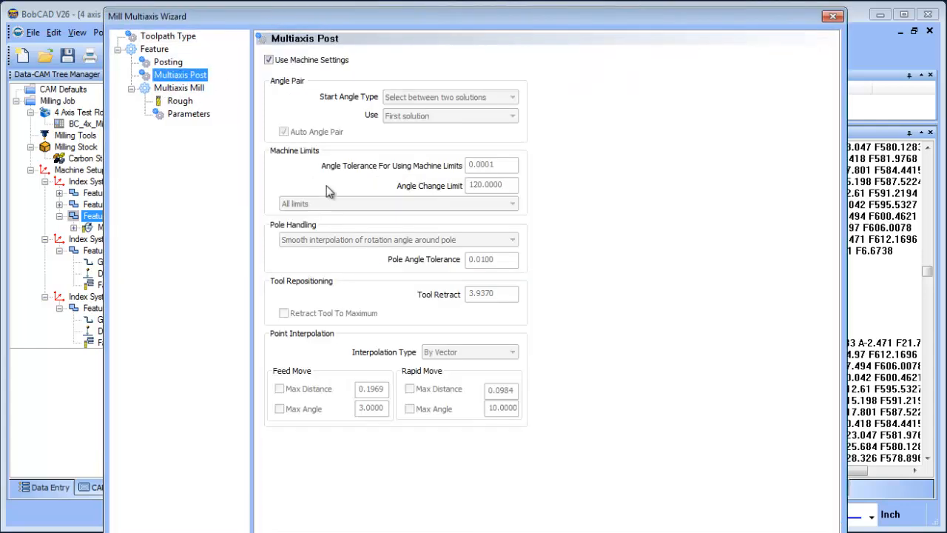
mouse_move(528, 124)
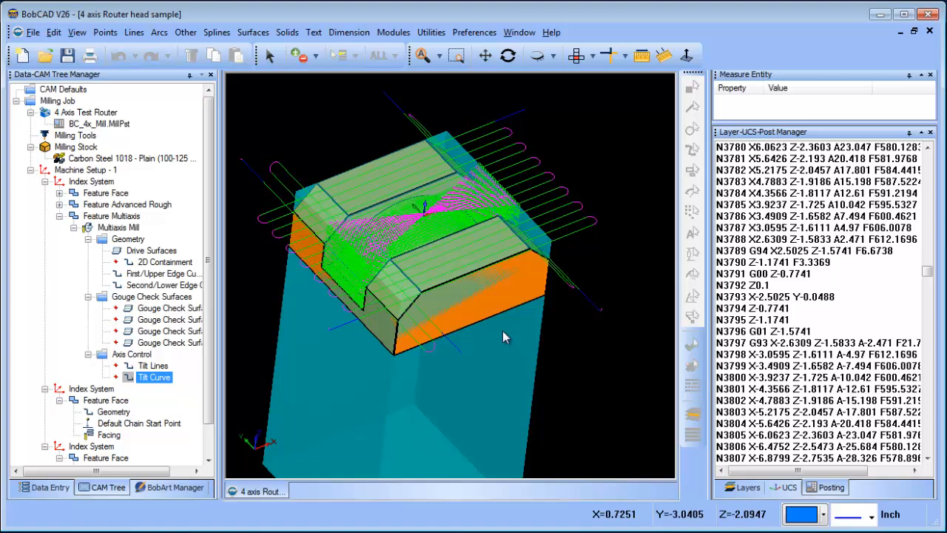
mouse_move(477, 332)
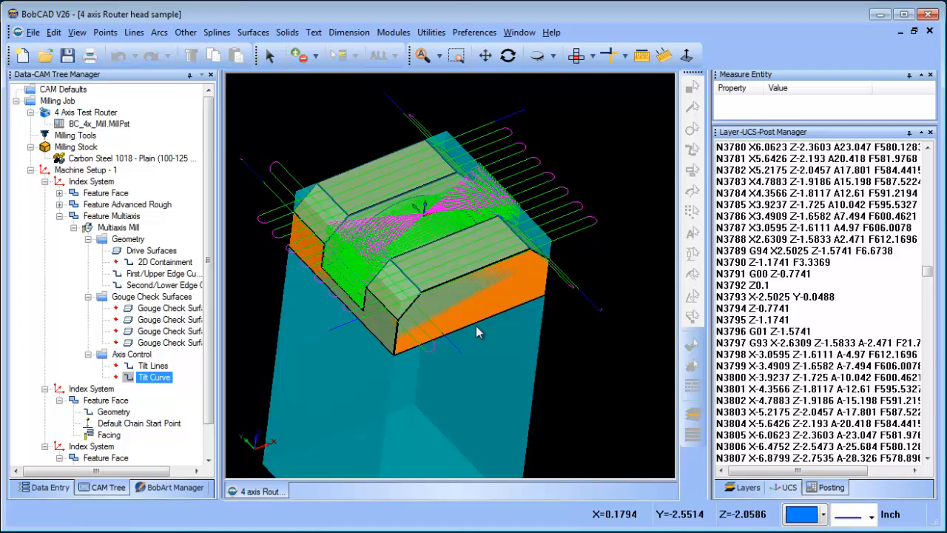
mouse_move(421, 319)
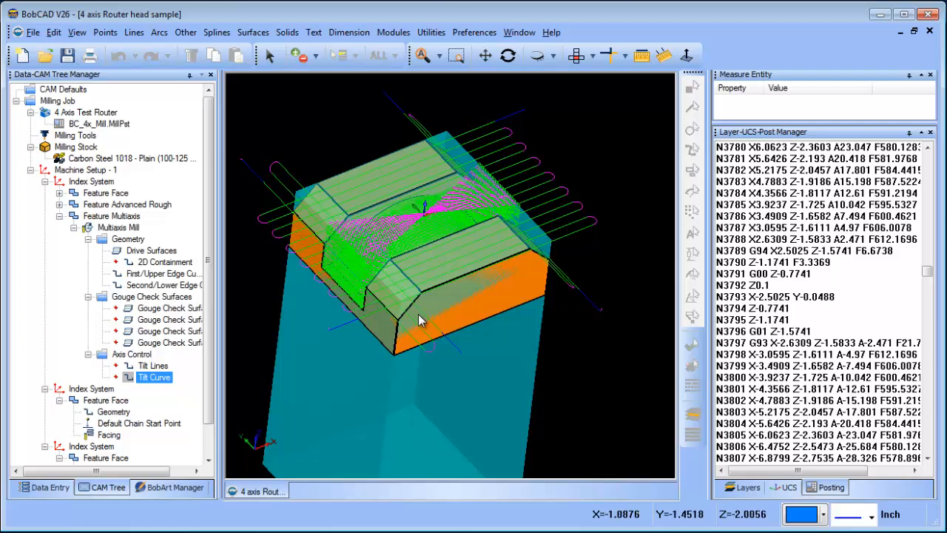